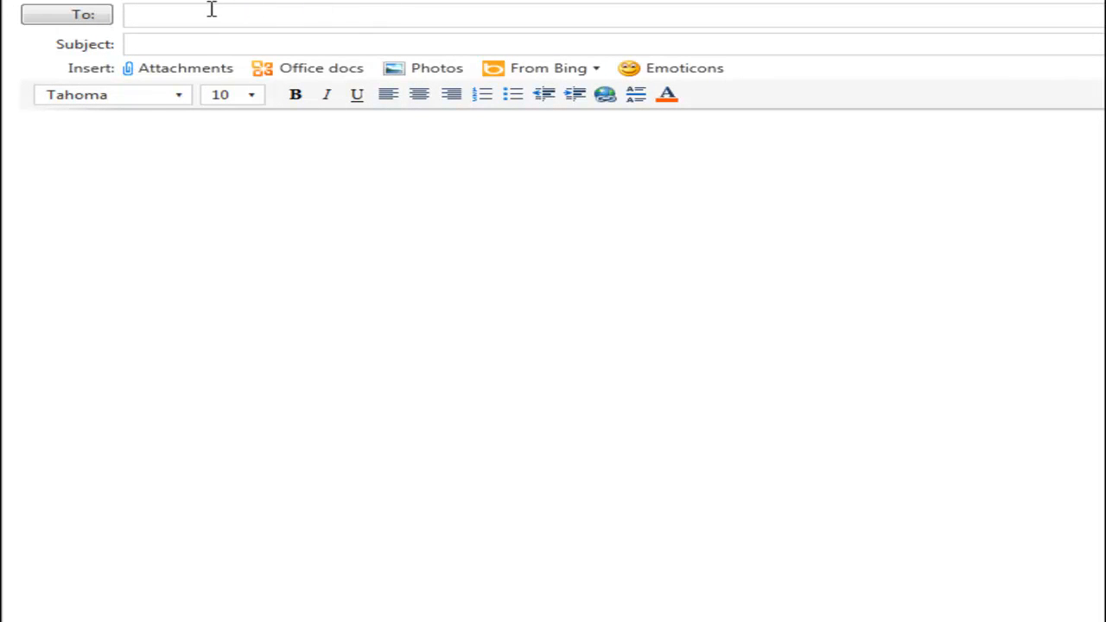
type("s")
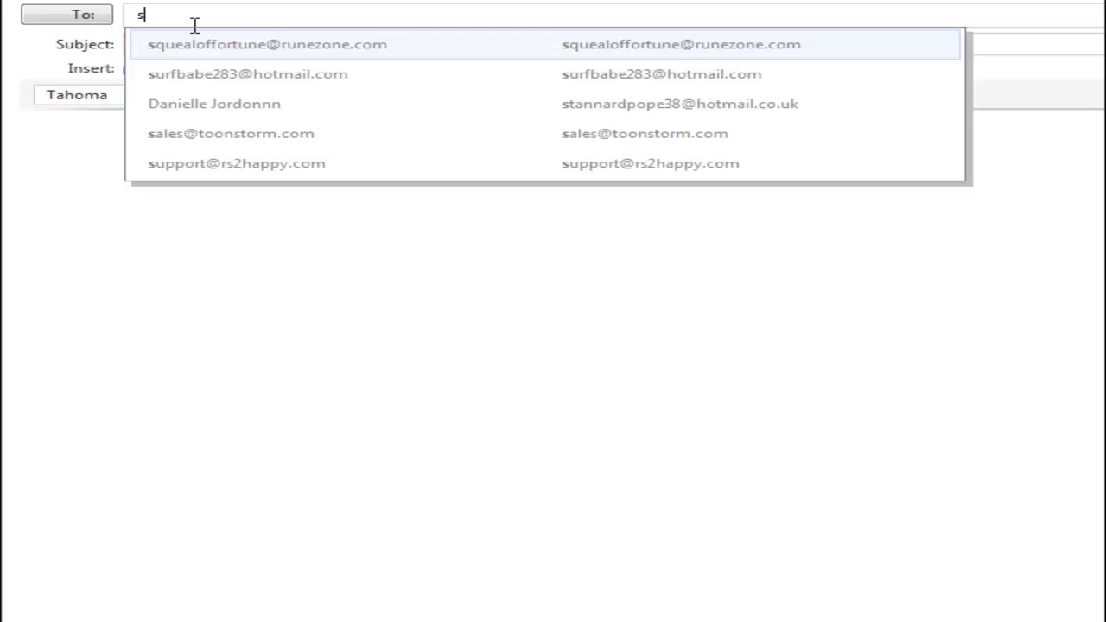
type("squealof")
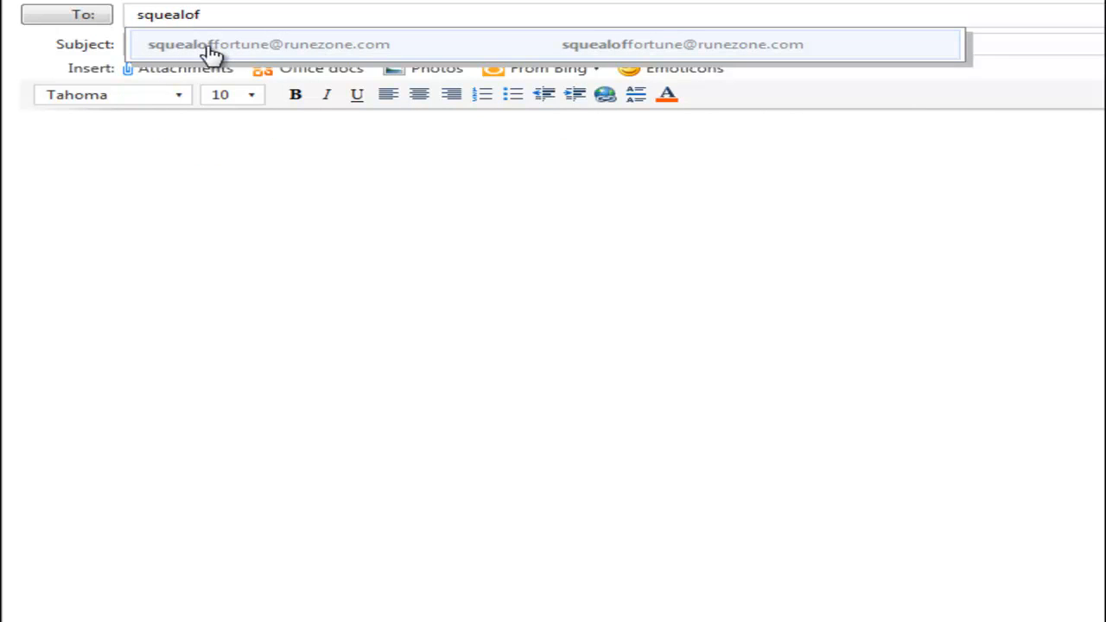
mouse_move(288, 58)
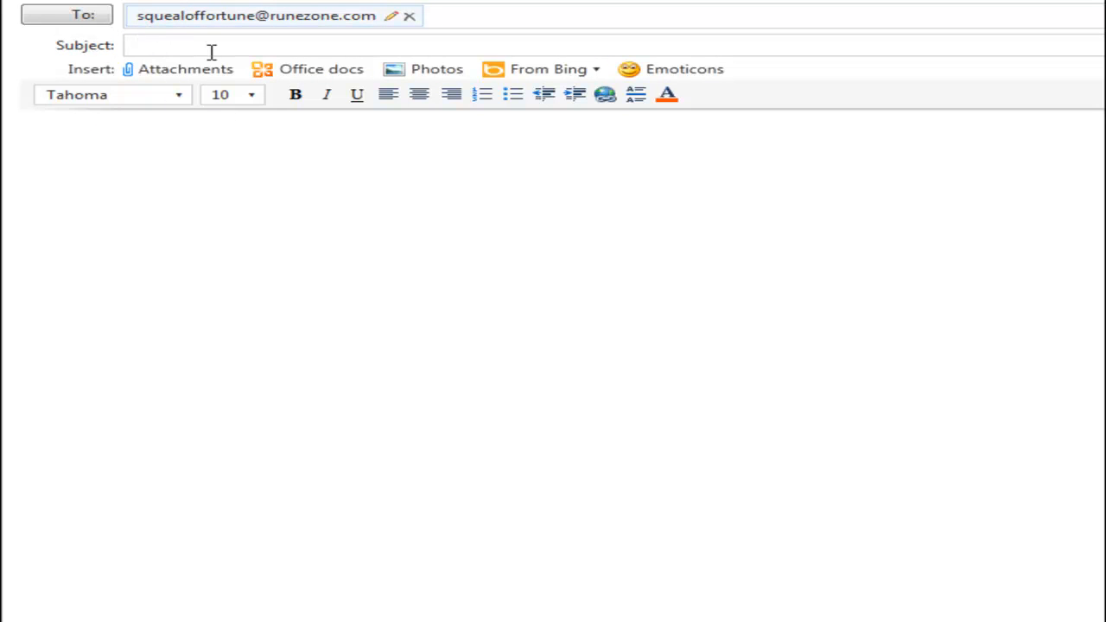
type("Squeal of fort")
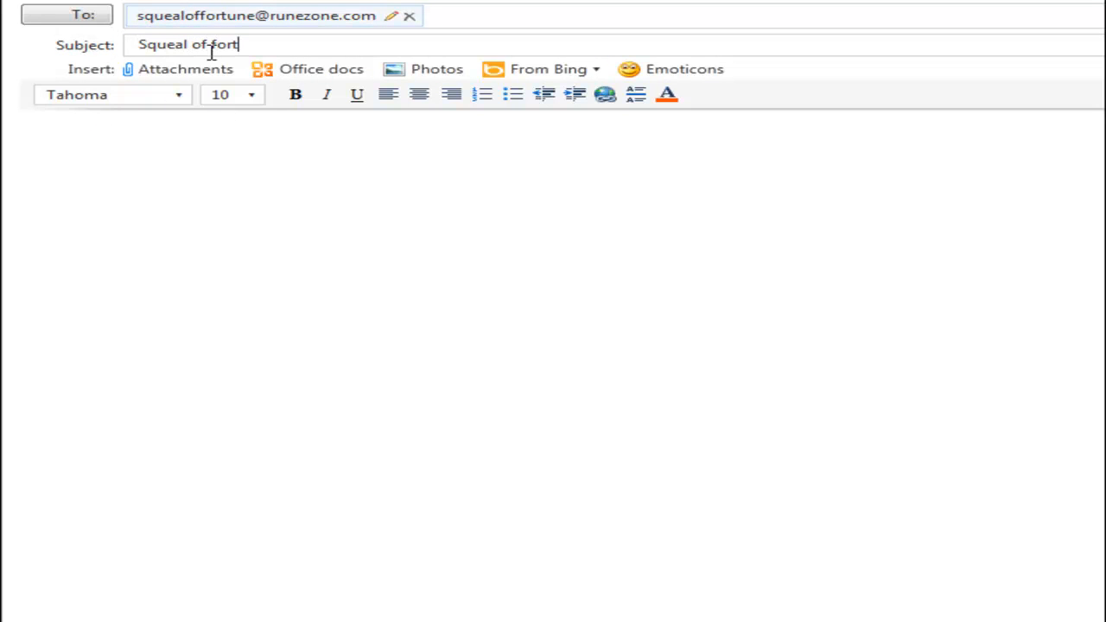
type("une")
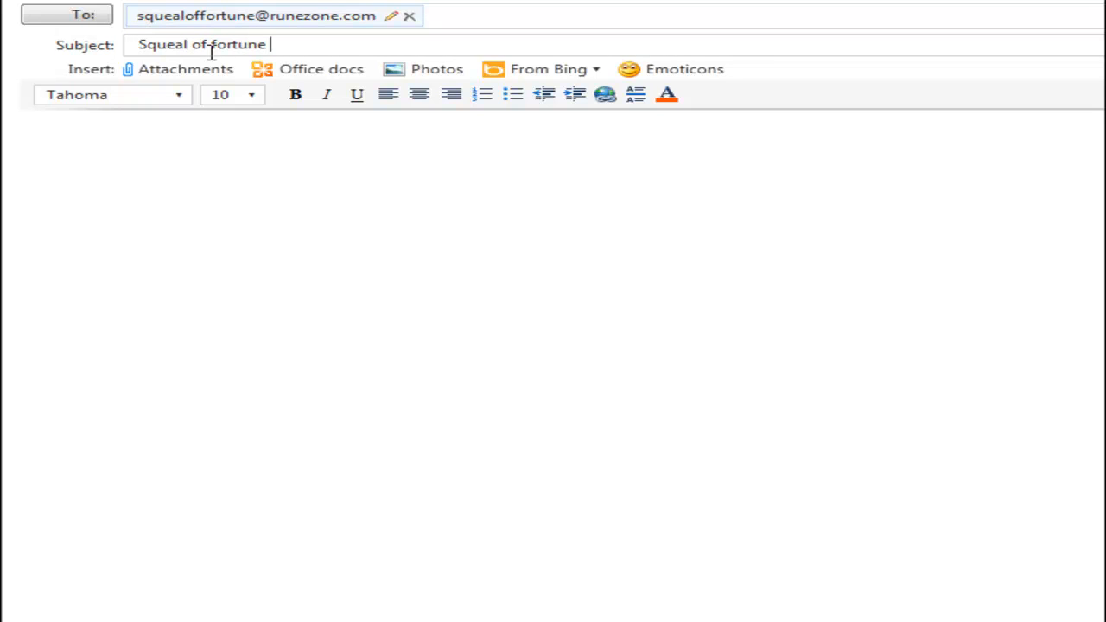
type("EARE")
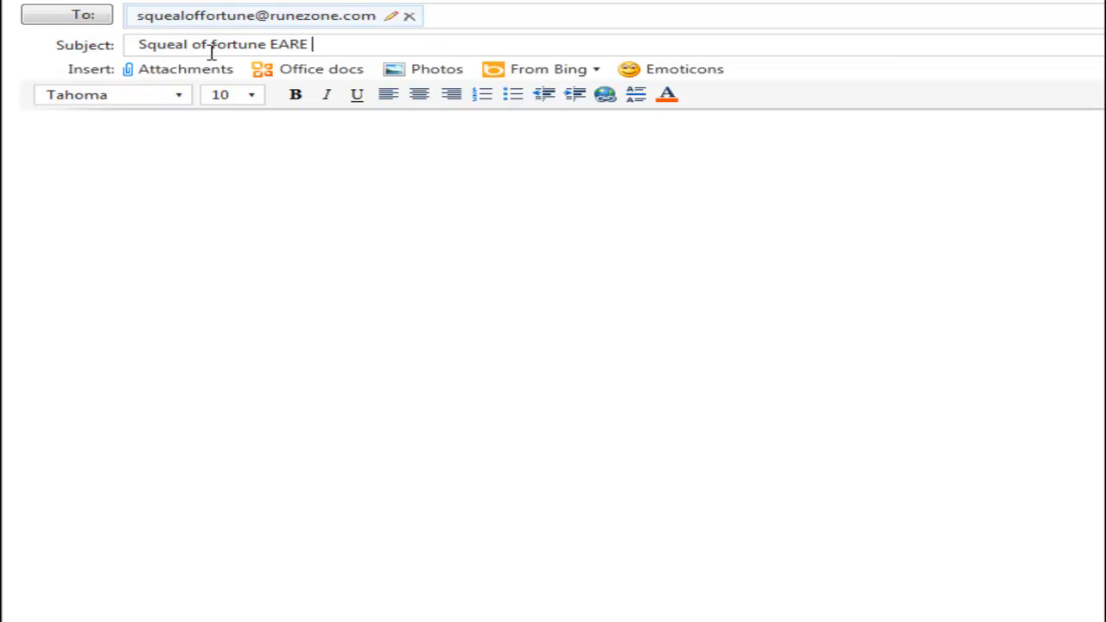
type("DROP video")
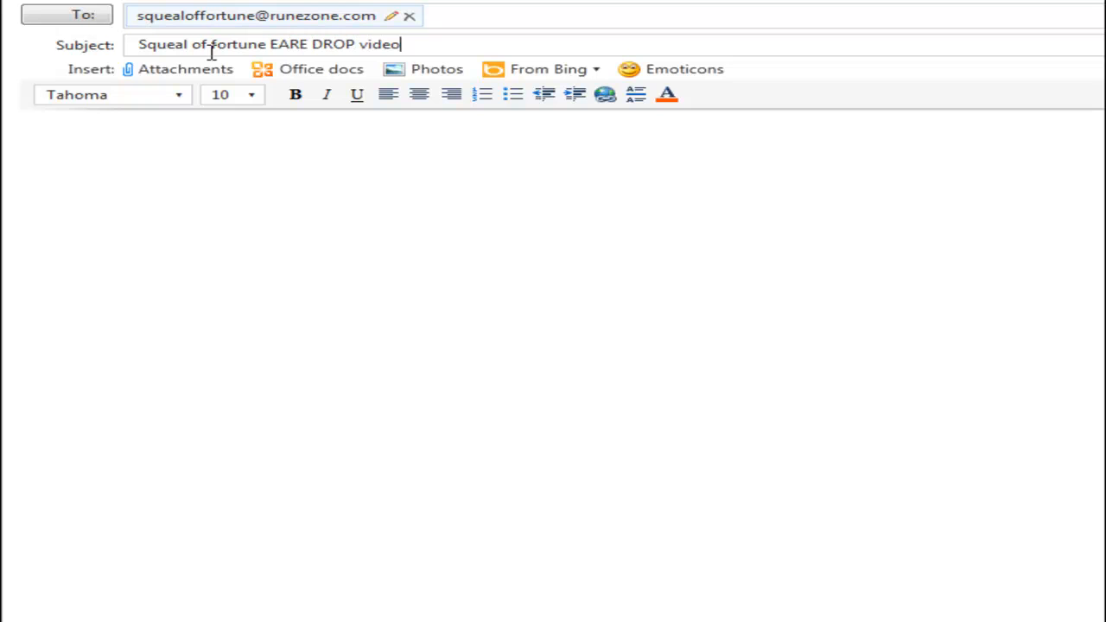
type("or screens")
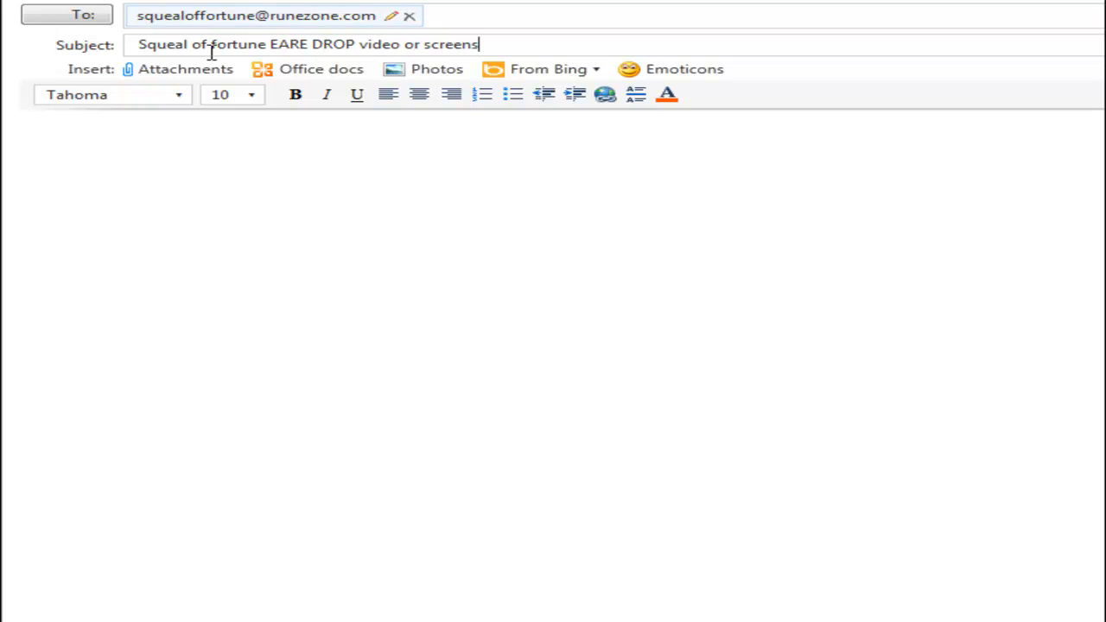
type("hot!")
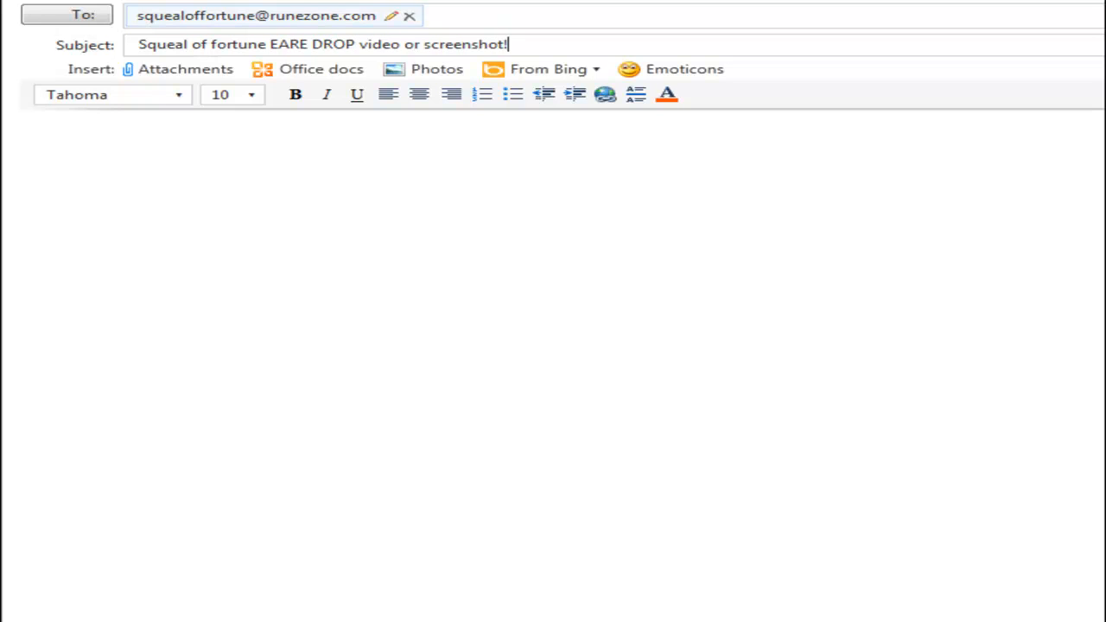
key("BackSpace")
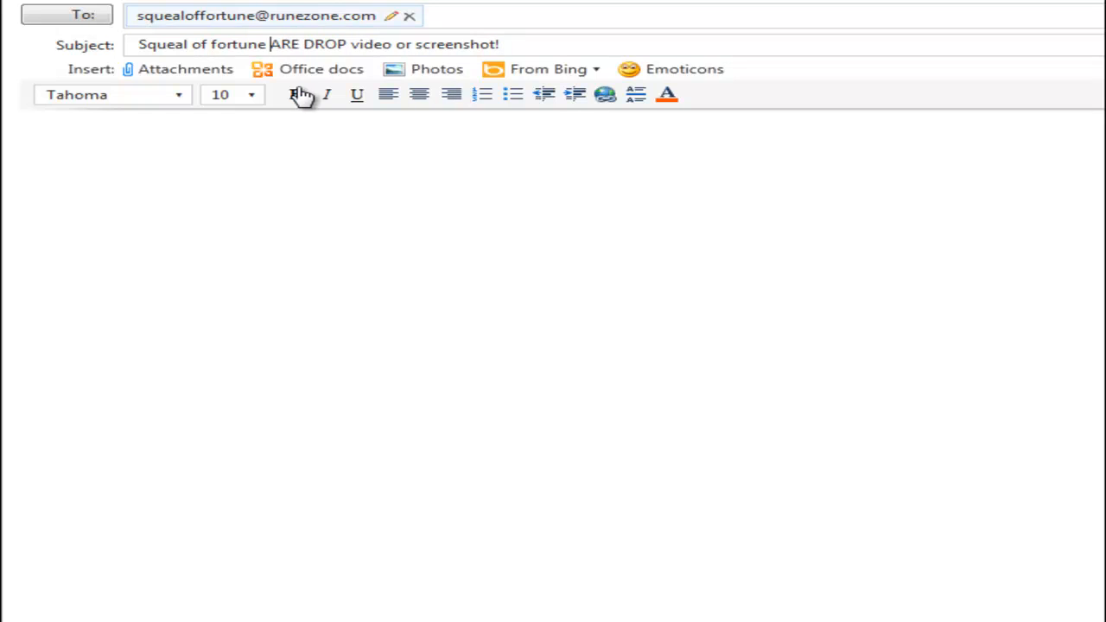
type("R")
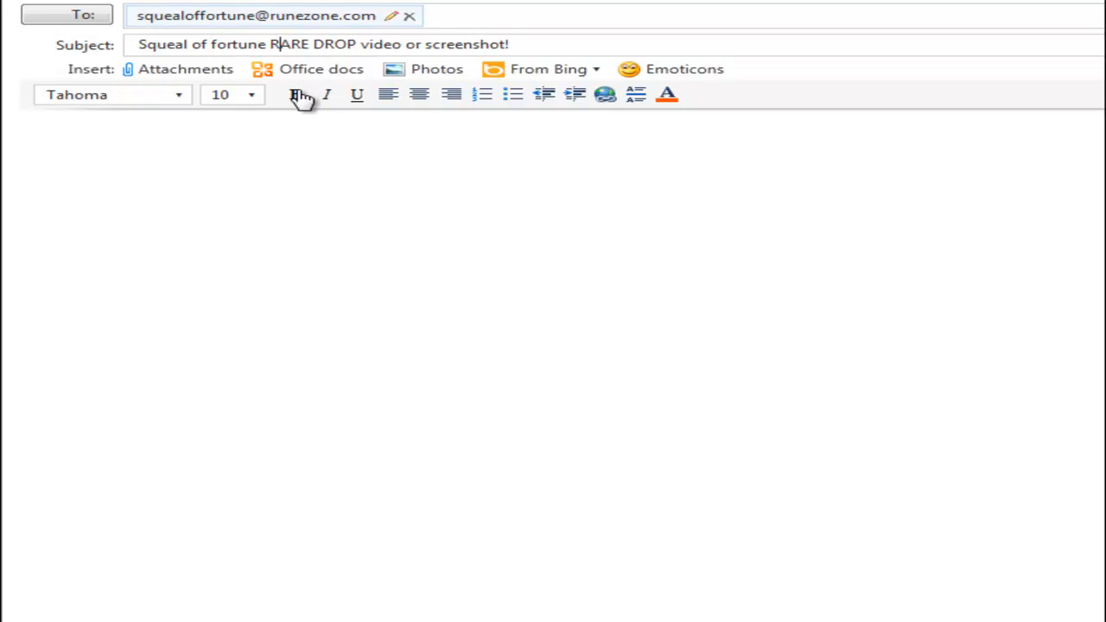
mouse_move(158, 78)
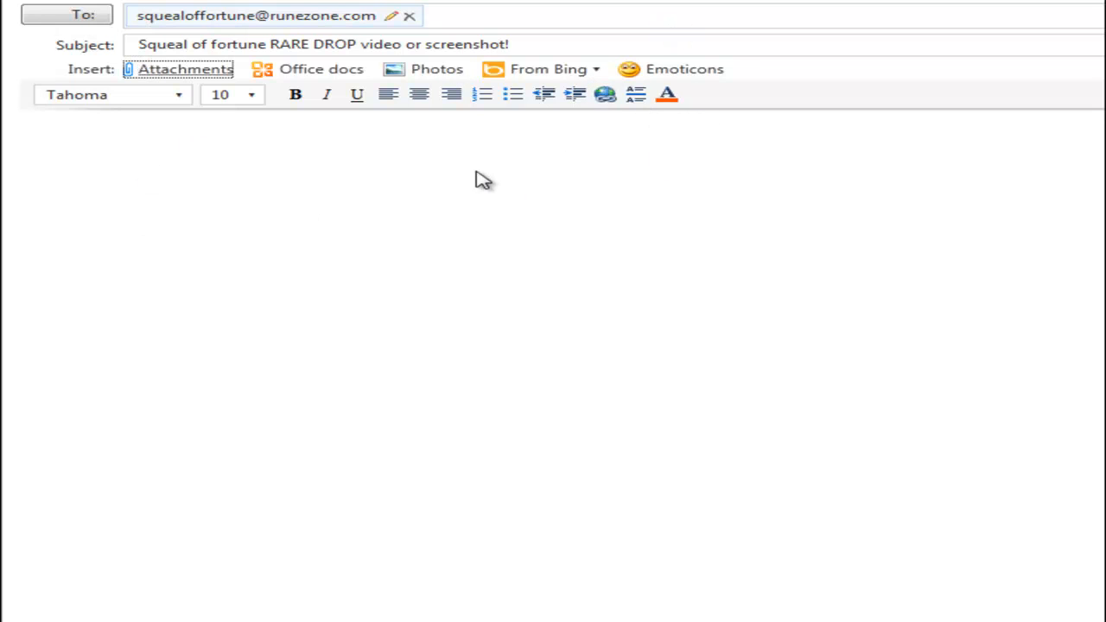
Attach the Movie165 video from the New folder (5) videos folder
left_click(186, 69)
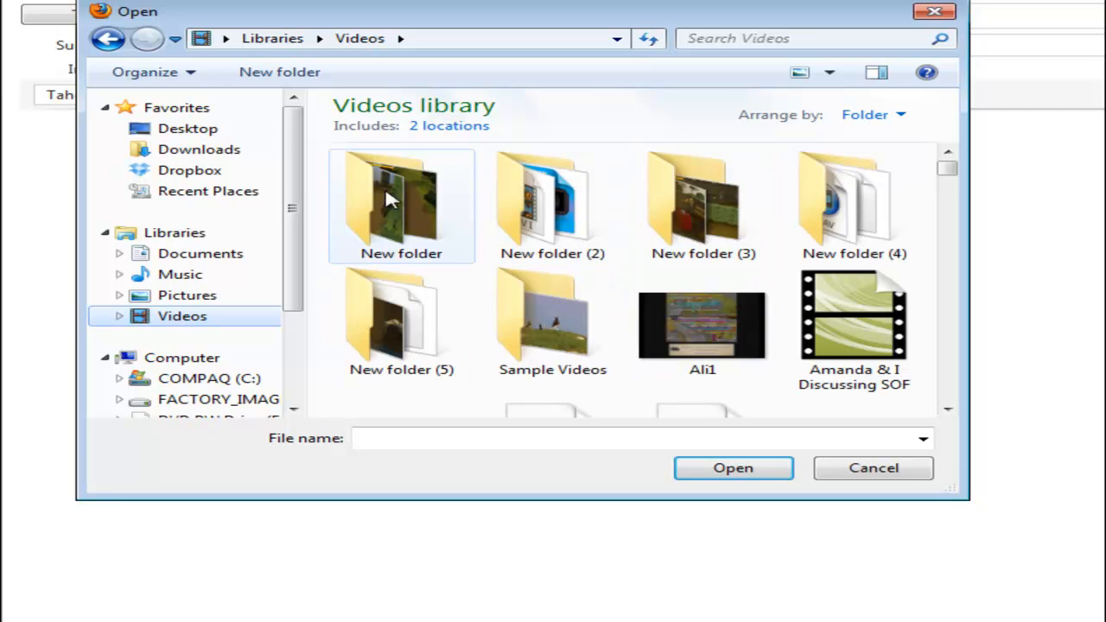
double_click(401, 319)
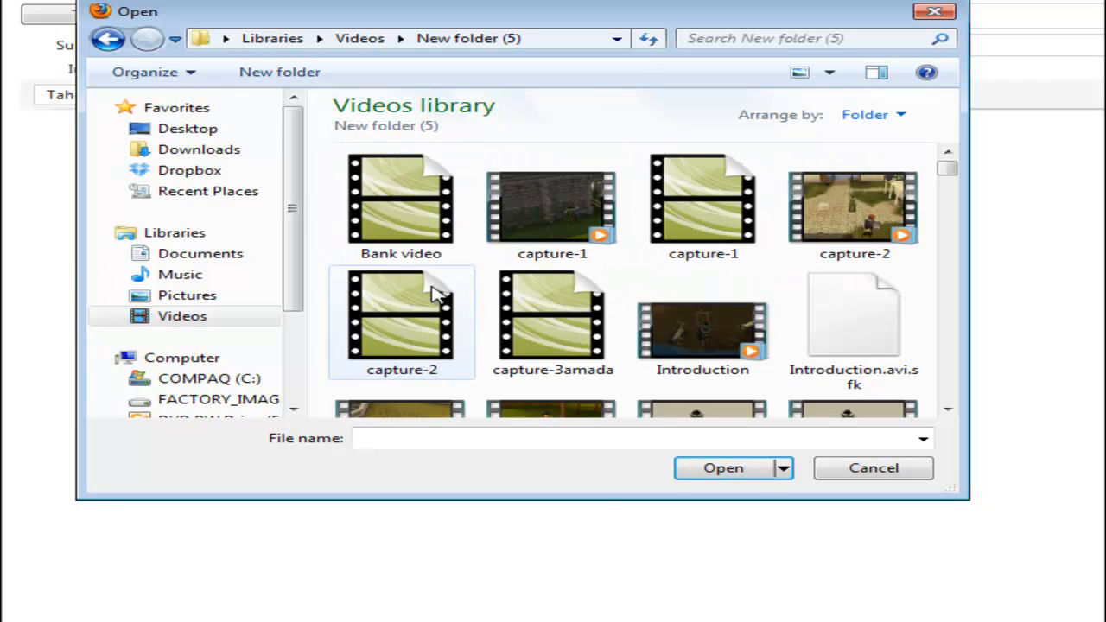
scroll("down", 3)
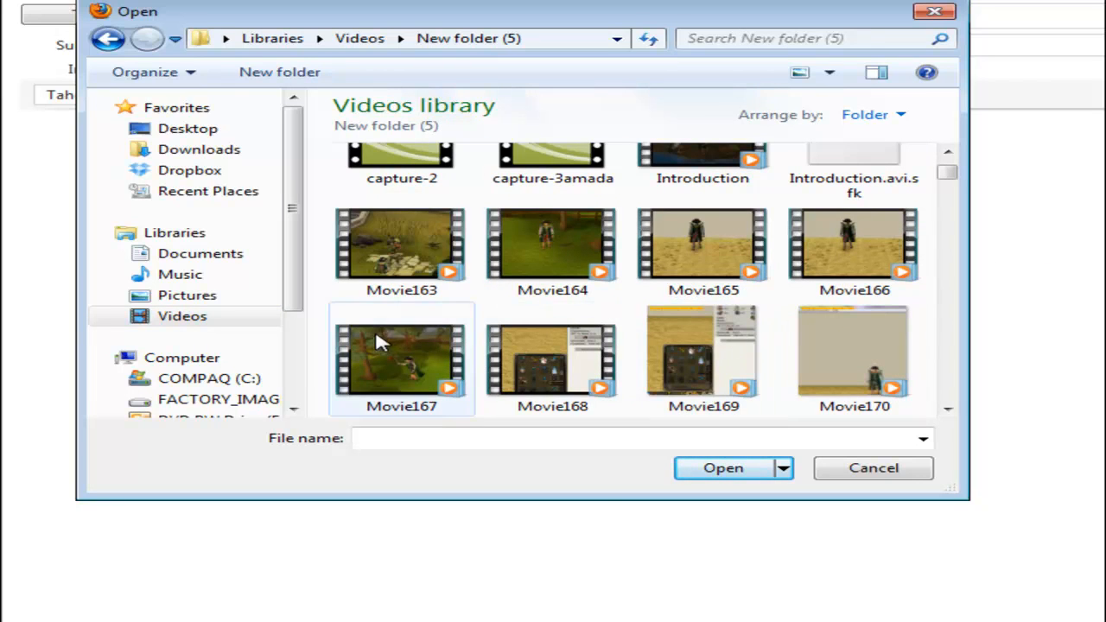
left_click(702, 251)
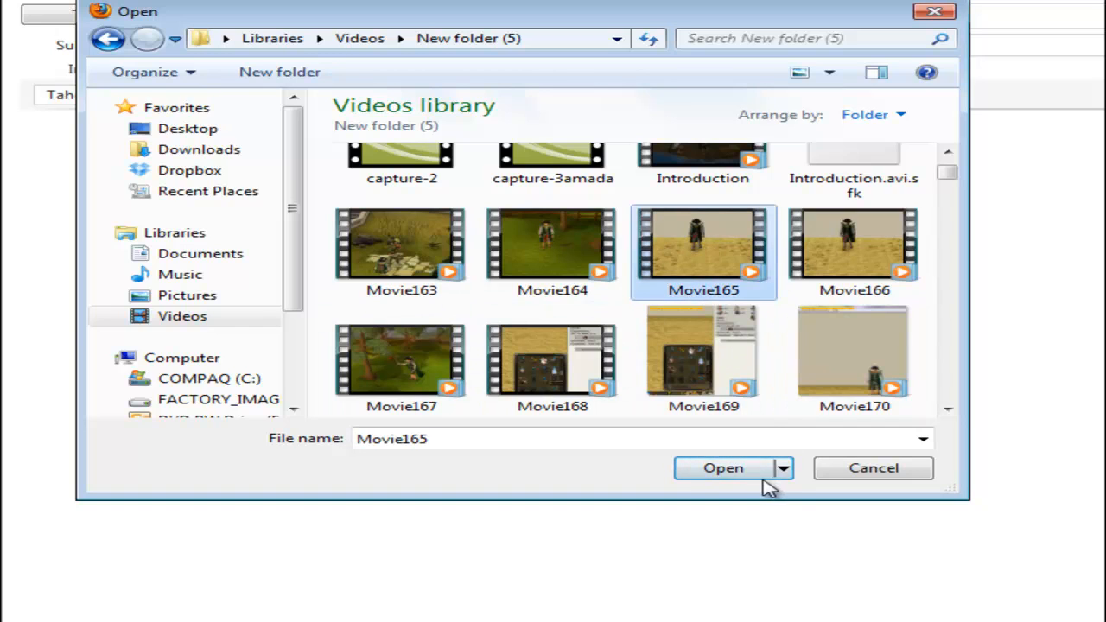
left_click(723, 468)
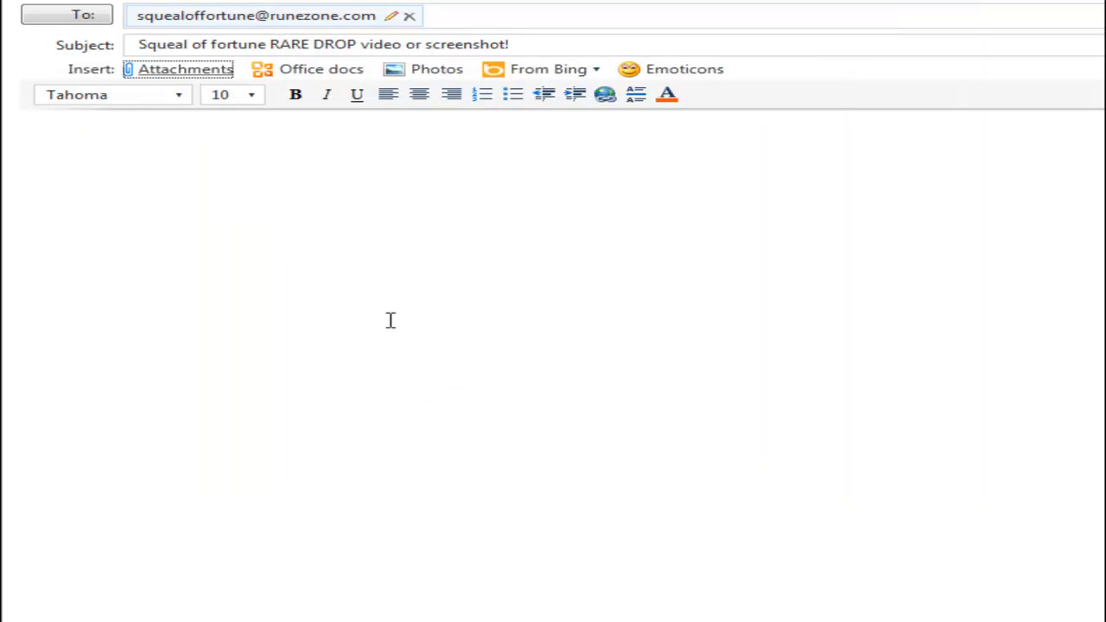
Write 'This is a rare drop video!!!!' in the body while Movie165.avi uploads
left_click(184, 70)
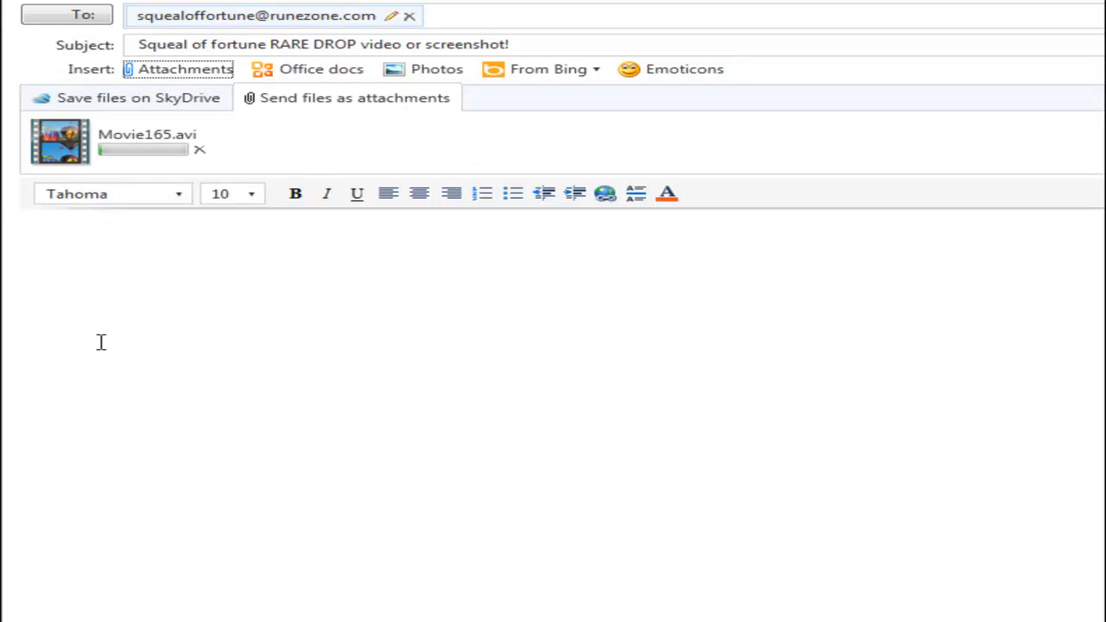
left_click(389, 318)
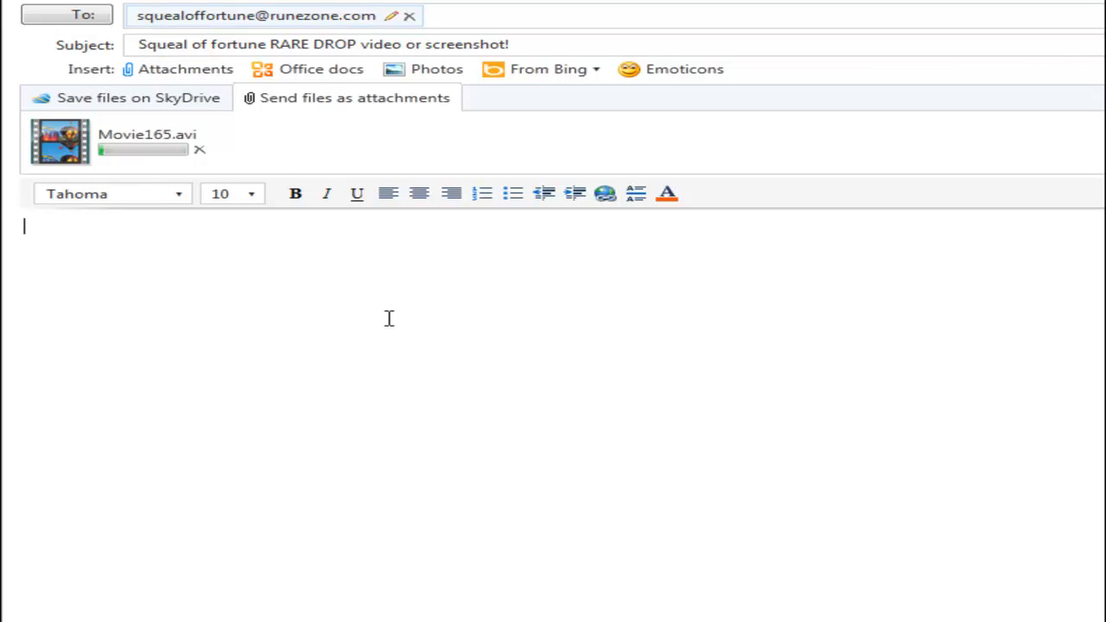
type("This i")
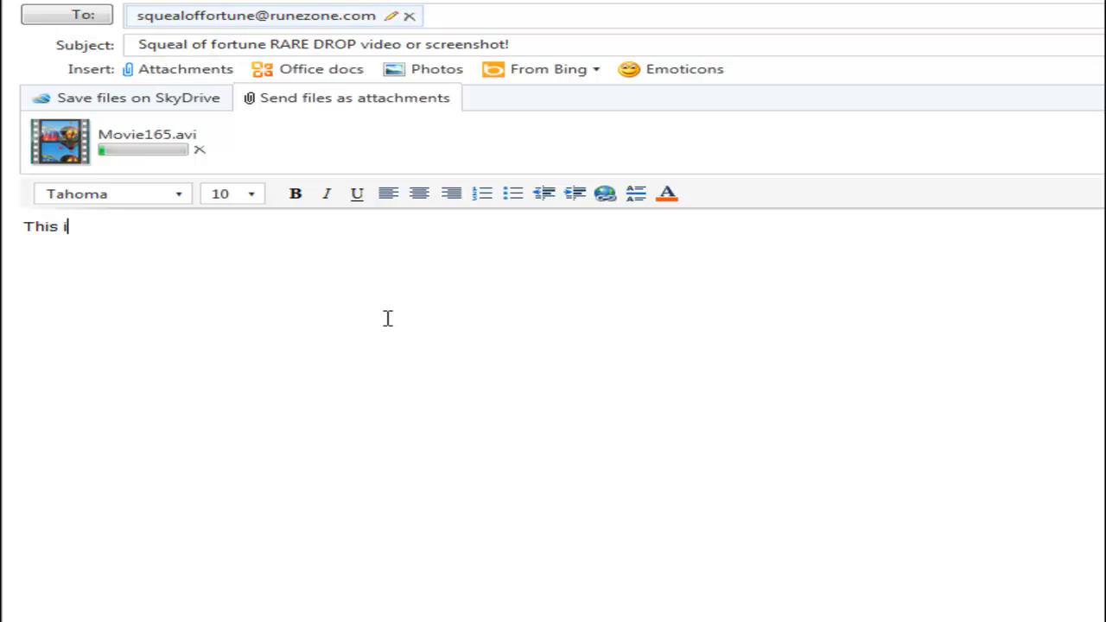
type("s a rare drop")
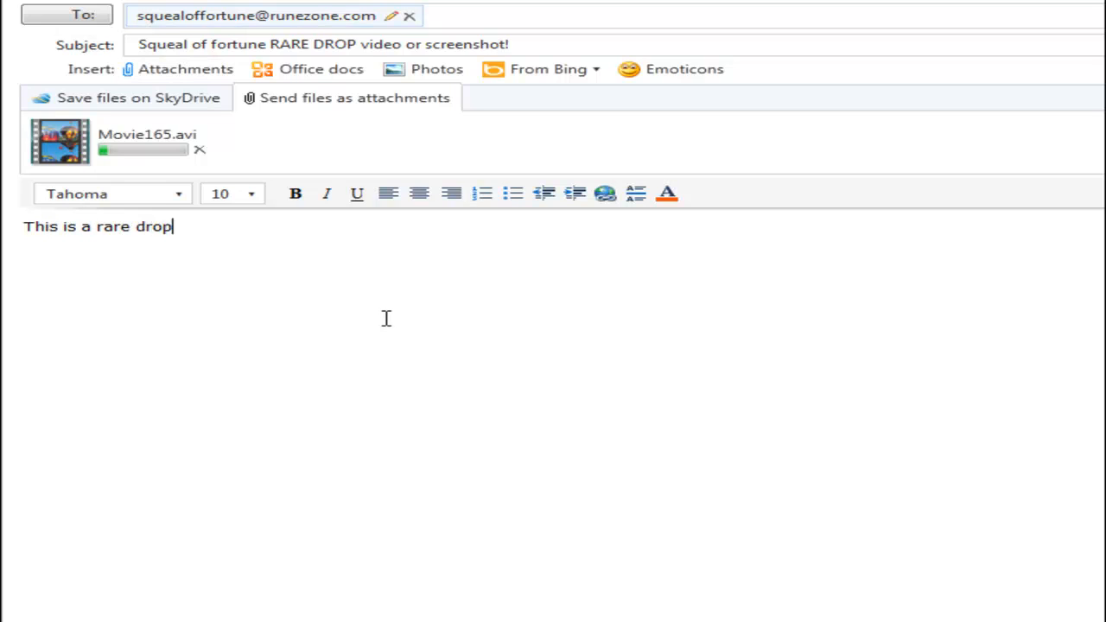
type("vi")
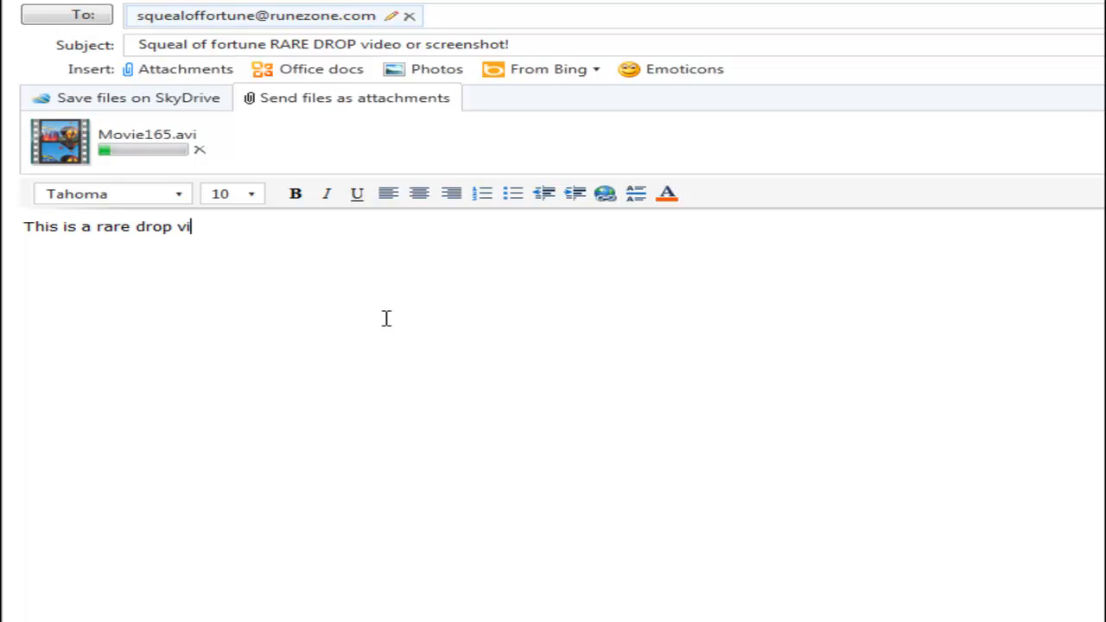
type("deo!!!!")
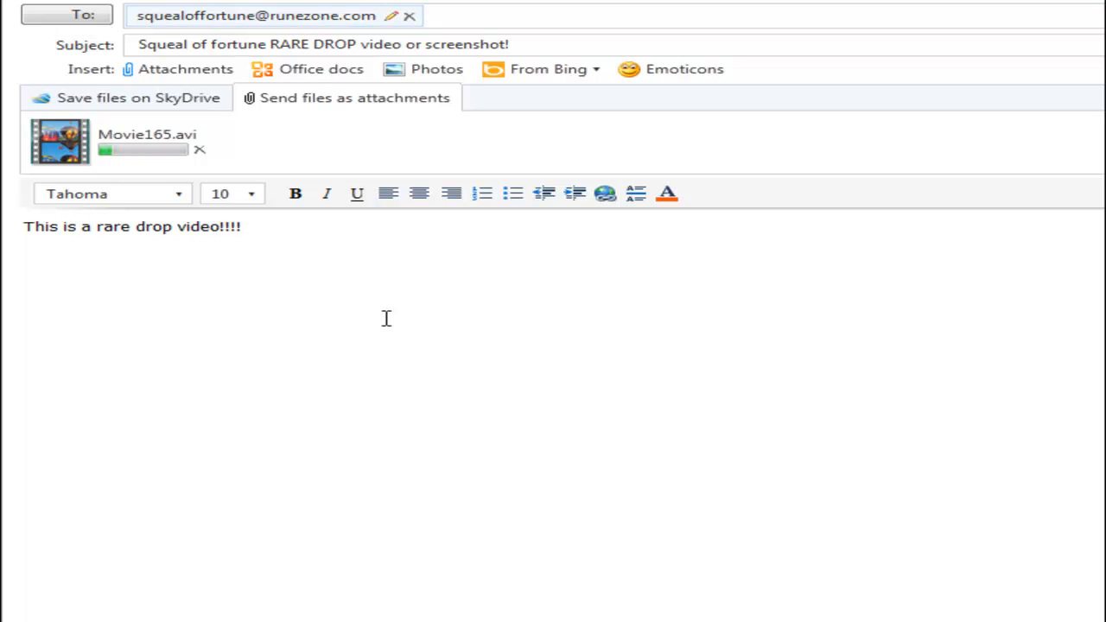
left_click(246, 227)
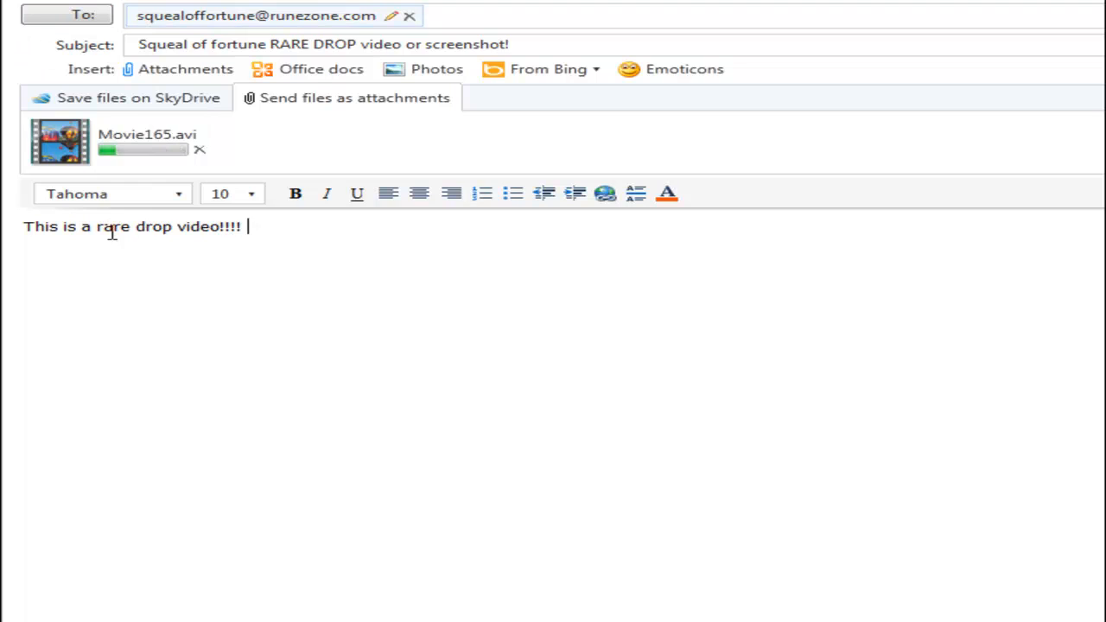
mouse_move(199, 150)
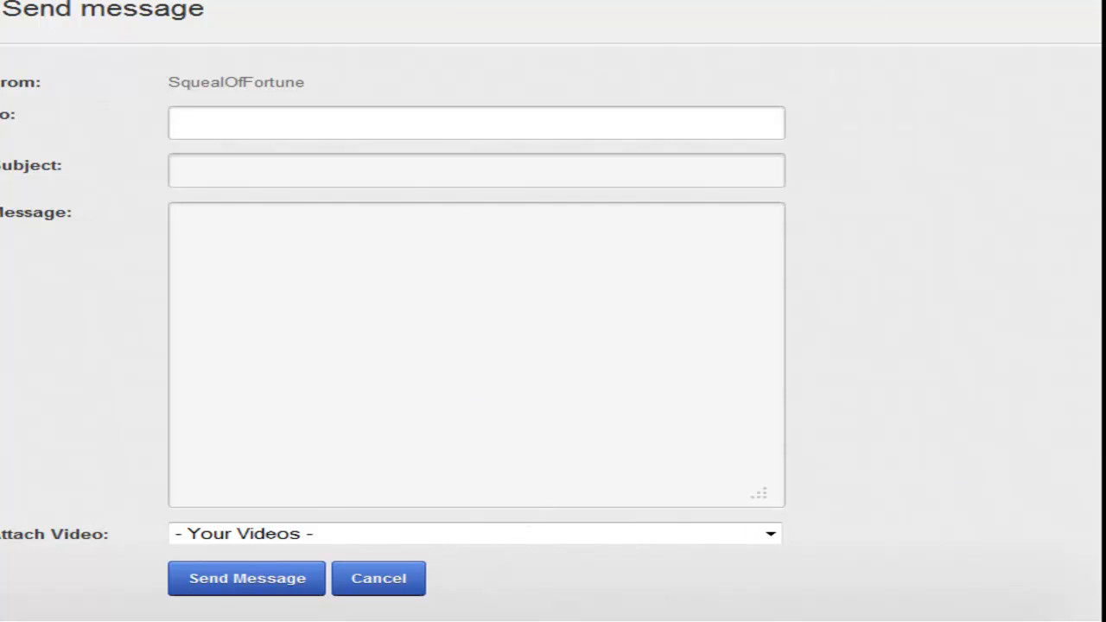
type("S")
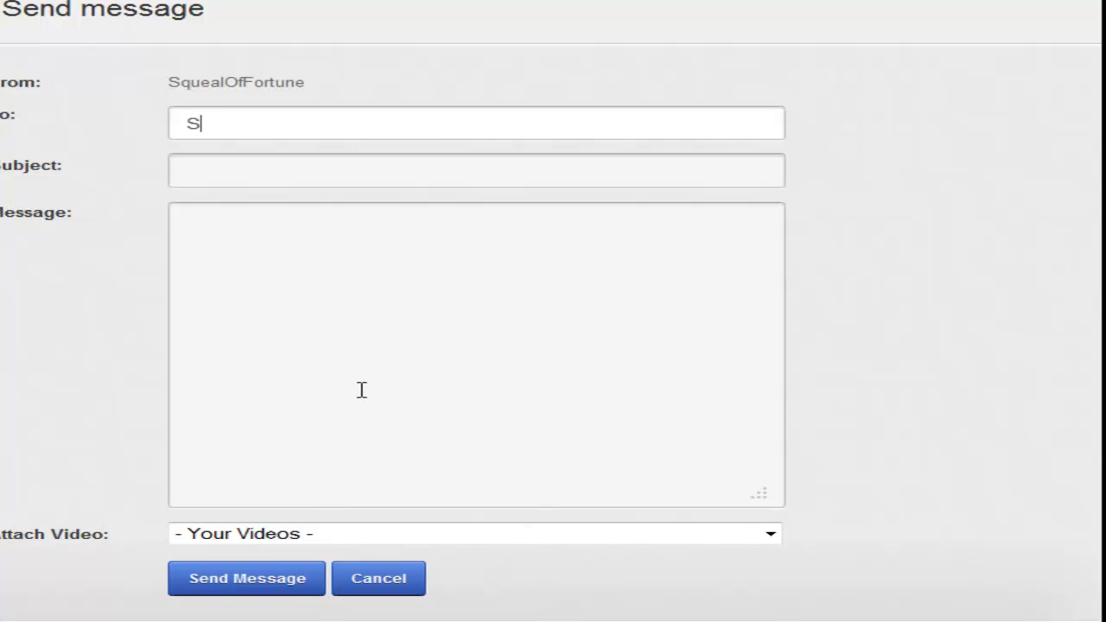
type("quealOfFortune")
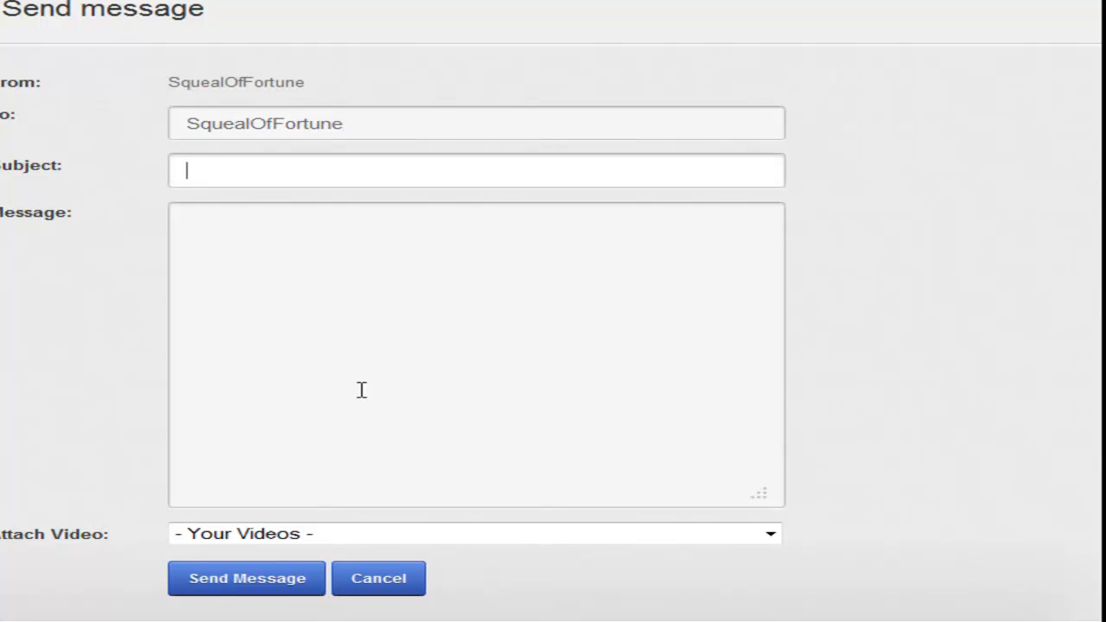
type("Rare drop")
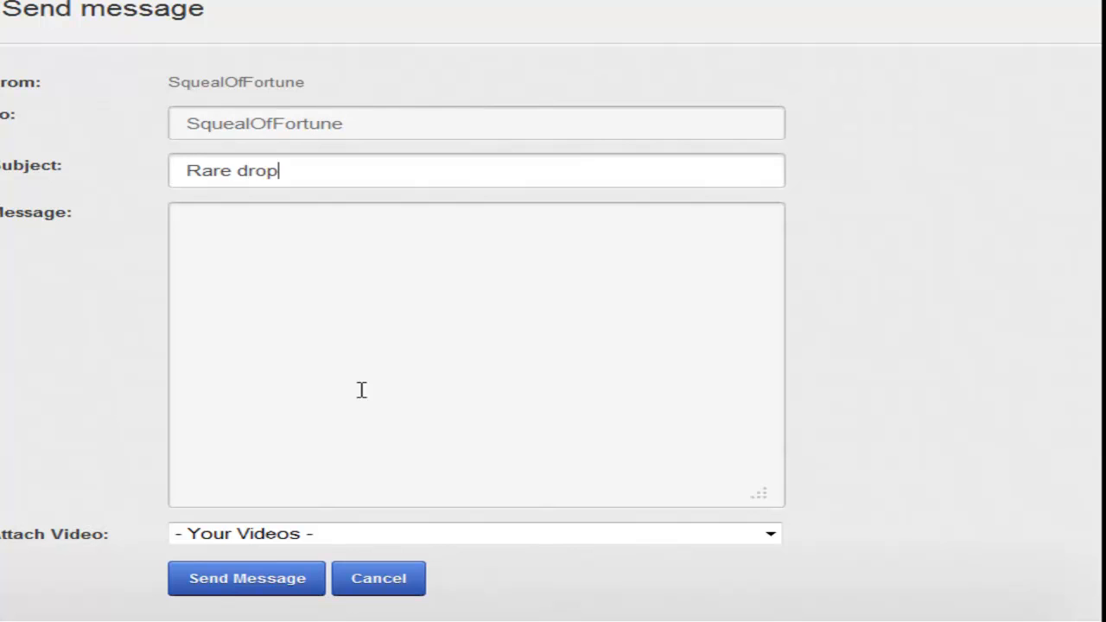
type("video!")
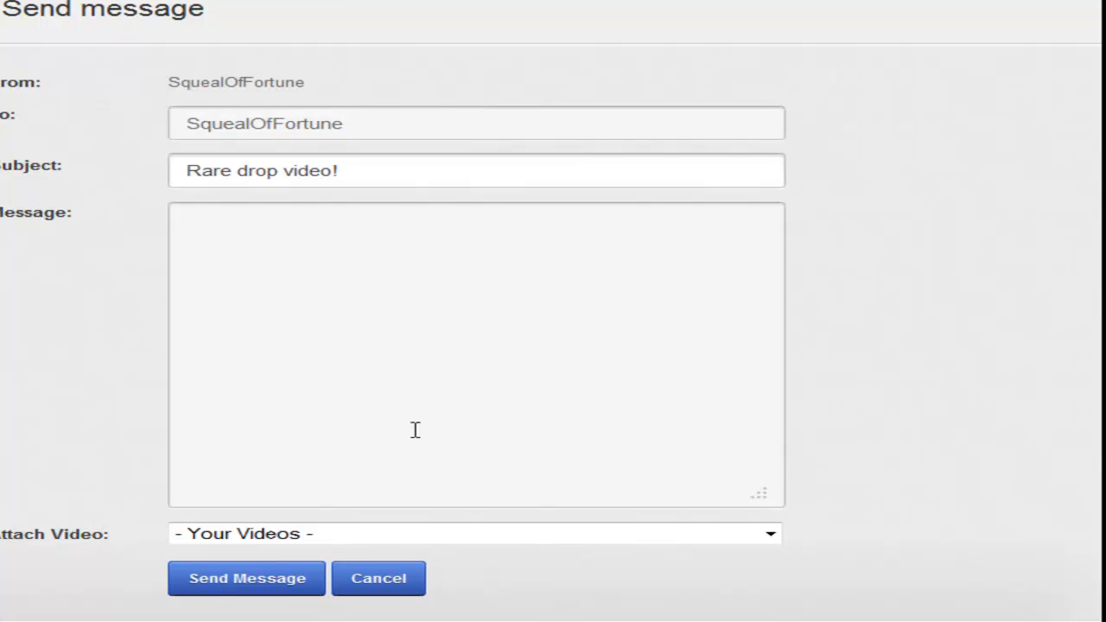
mouse_move(423, 557)
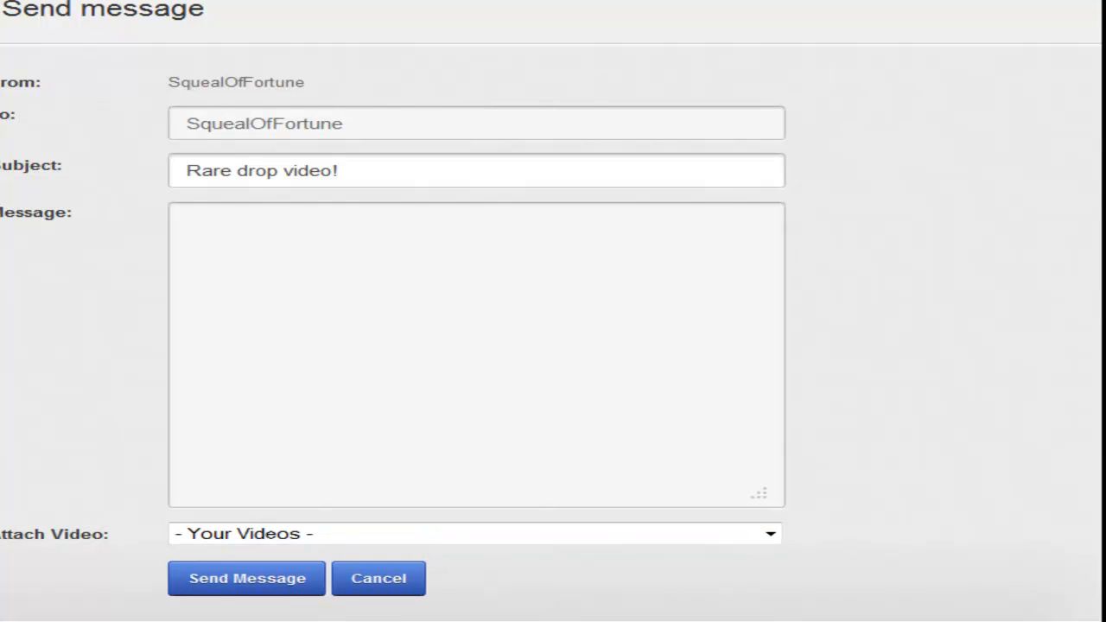
Write 'Your awesome :)', attach the Two Rares, A Glitch & A Reaction video, and send
left_click(473, 533)
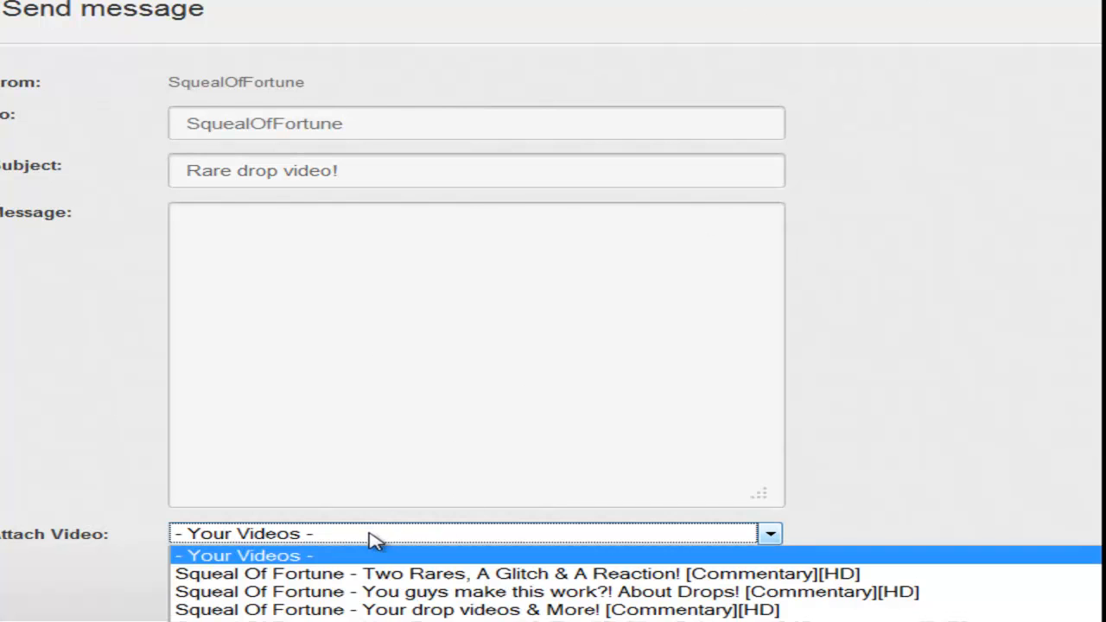
left_click(241, 555)
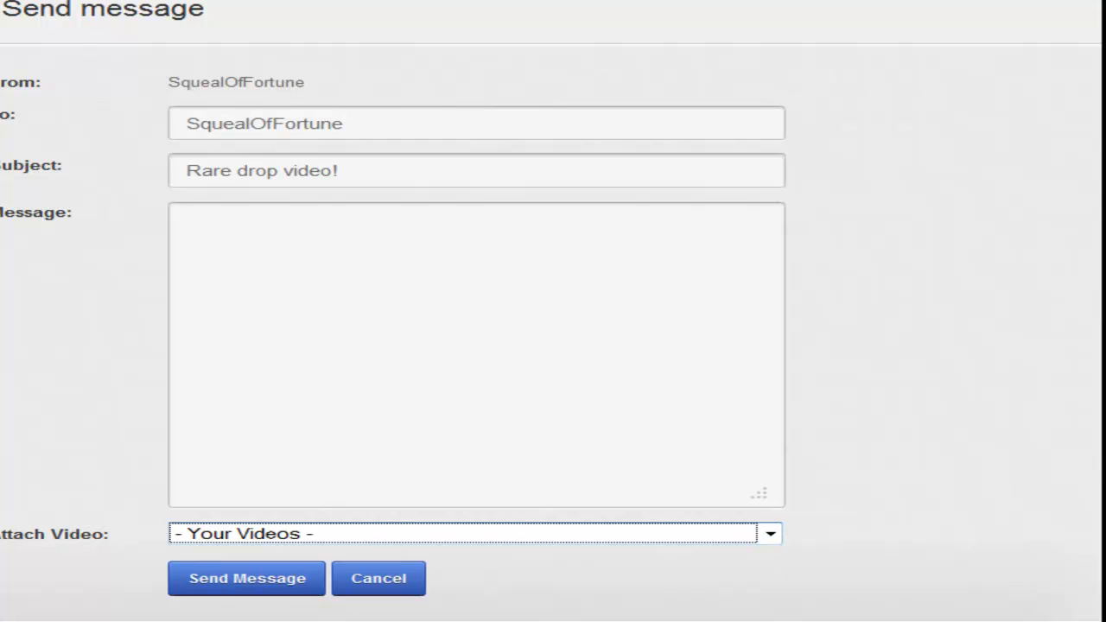
left_click(475, 346)
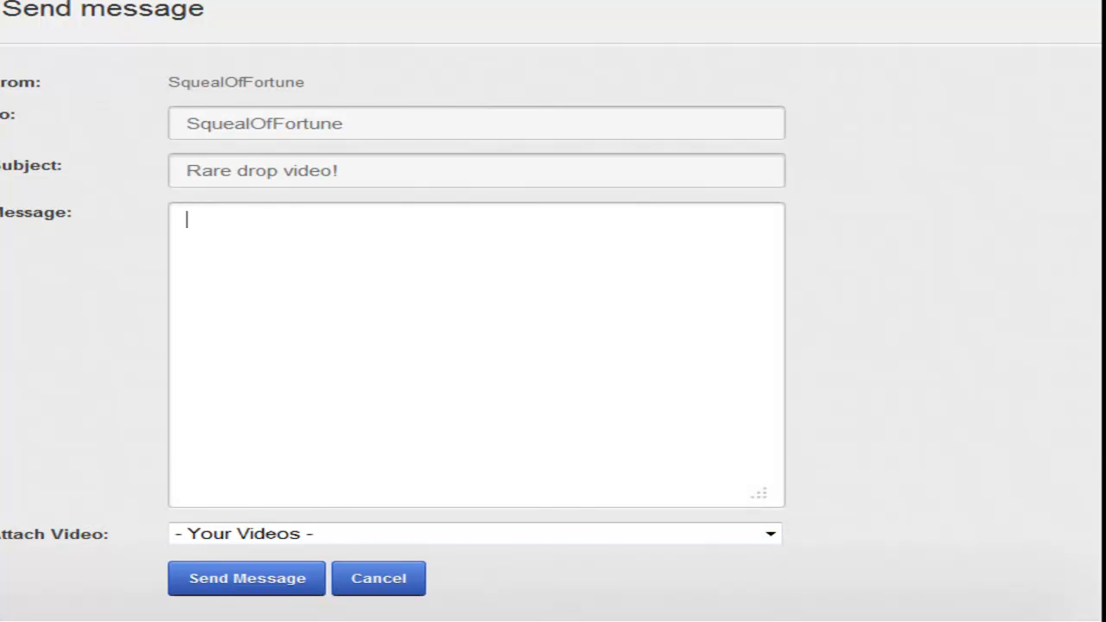
type("Your awesome")
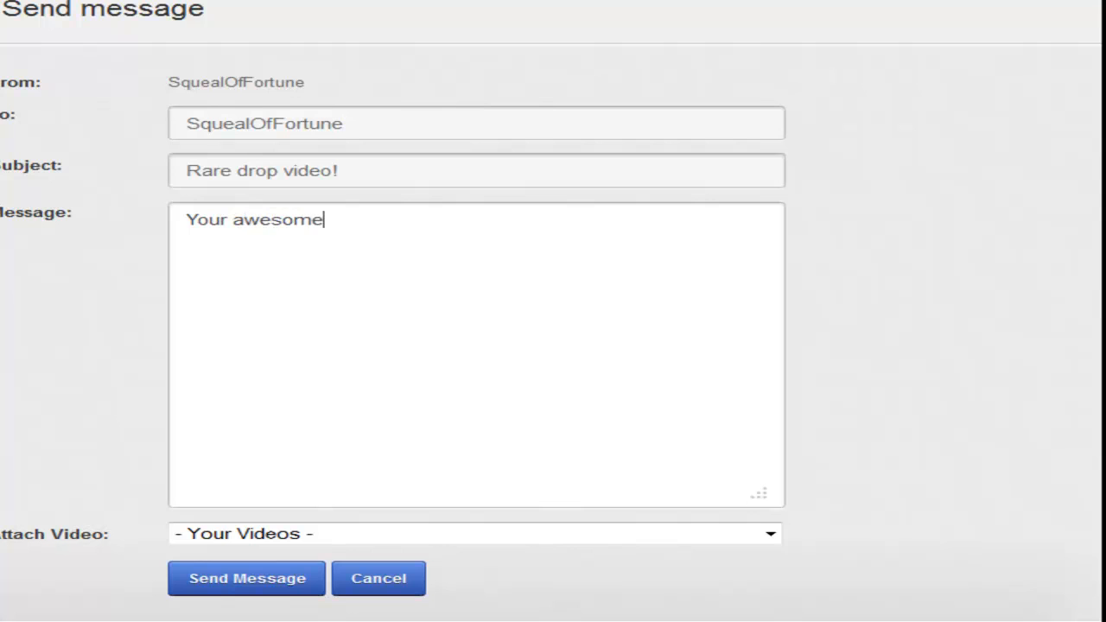
type(":)")
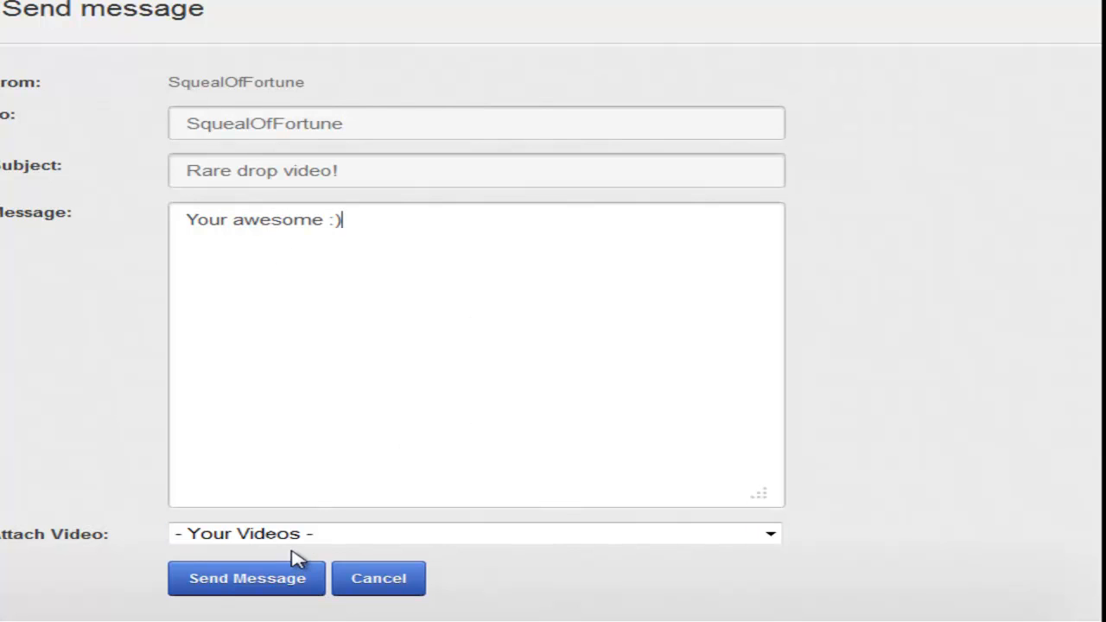
left_click(474, 533)
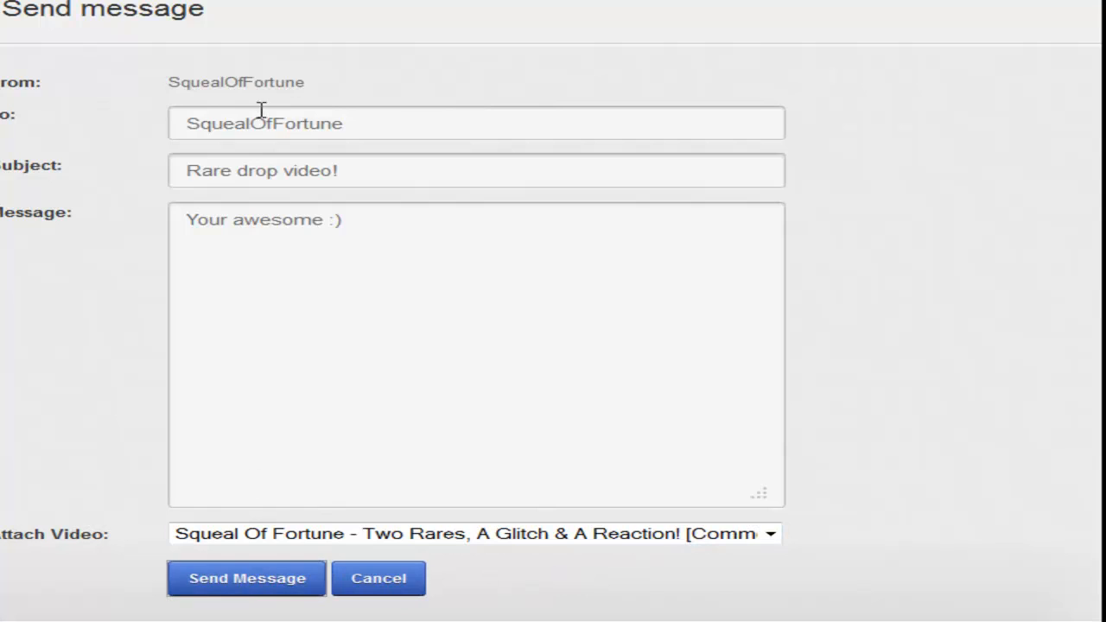
left_click(246, 578)
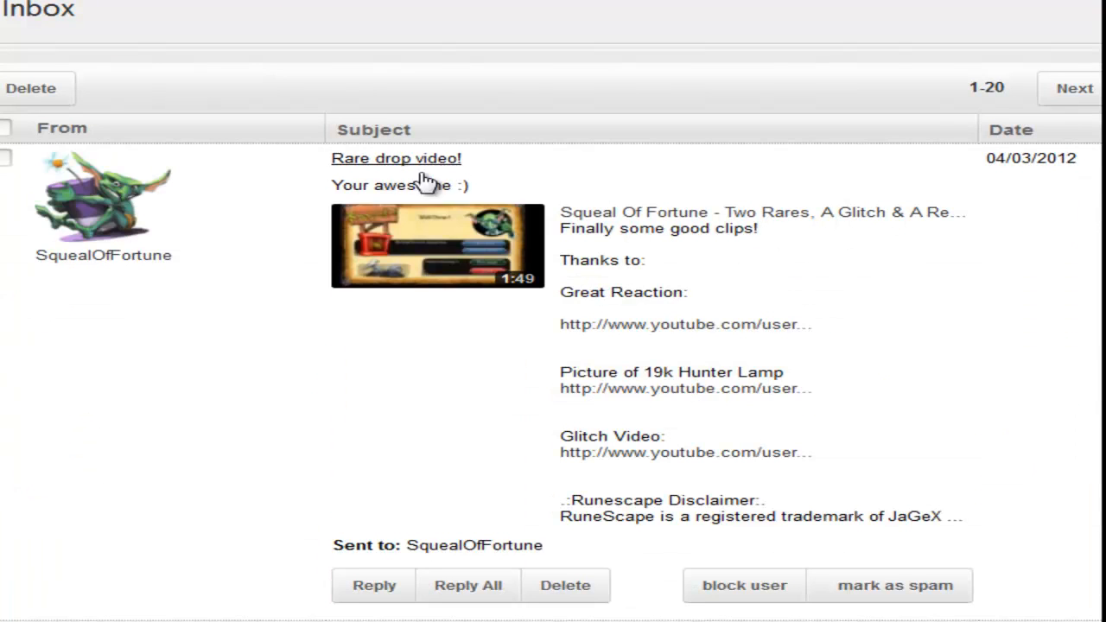
mouse_move(471, 261)
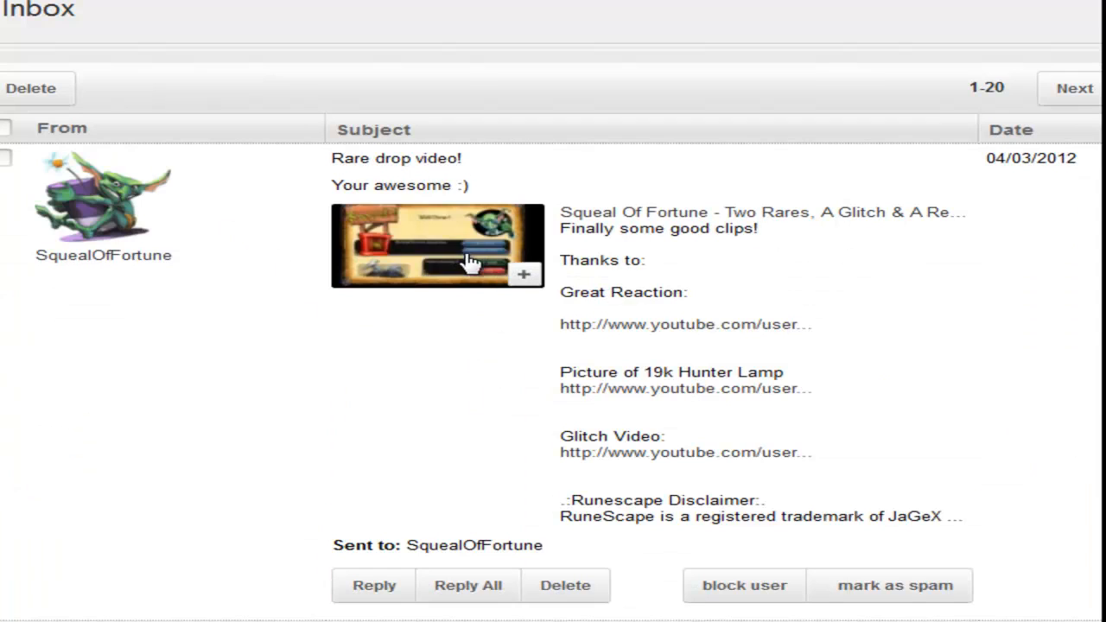
mouse_move(1043, 544)
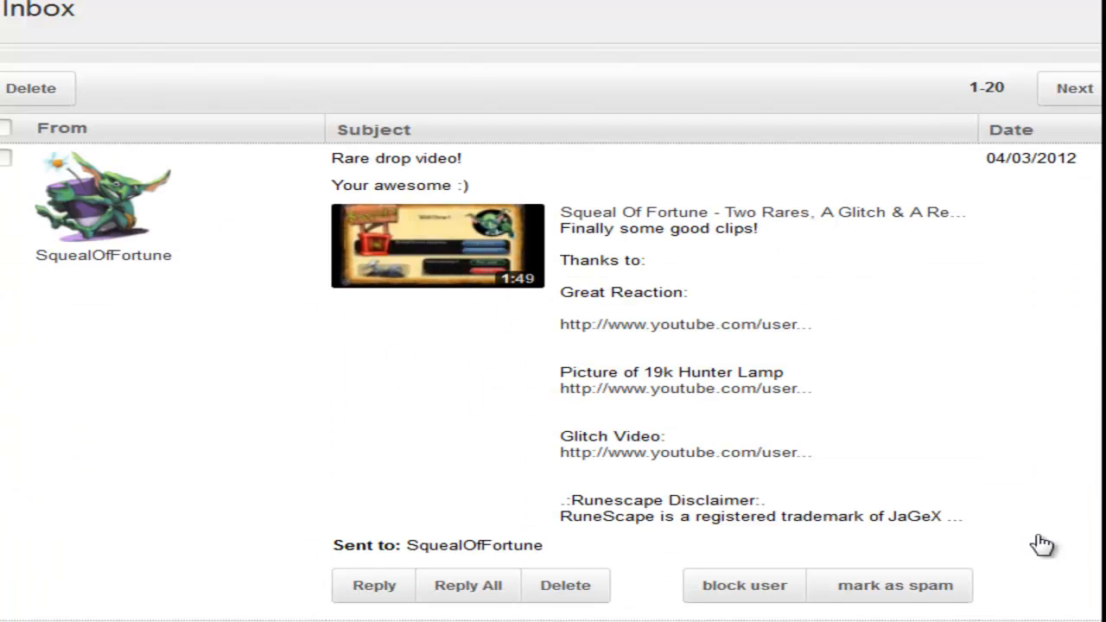
mouse_move(864, 429)
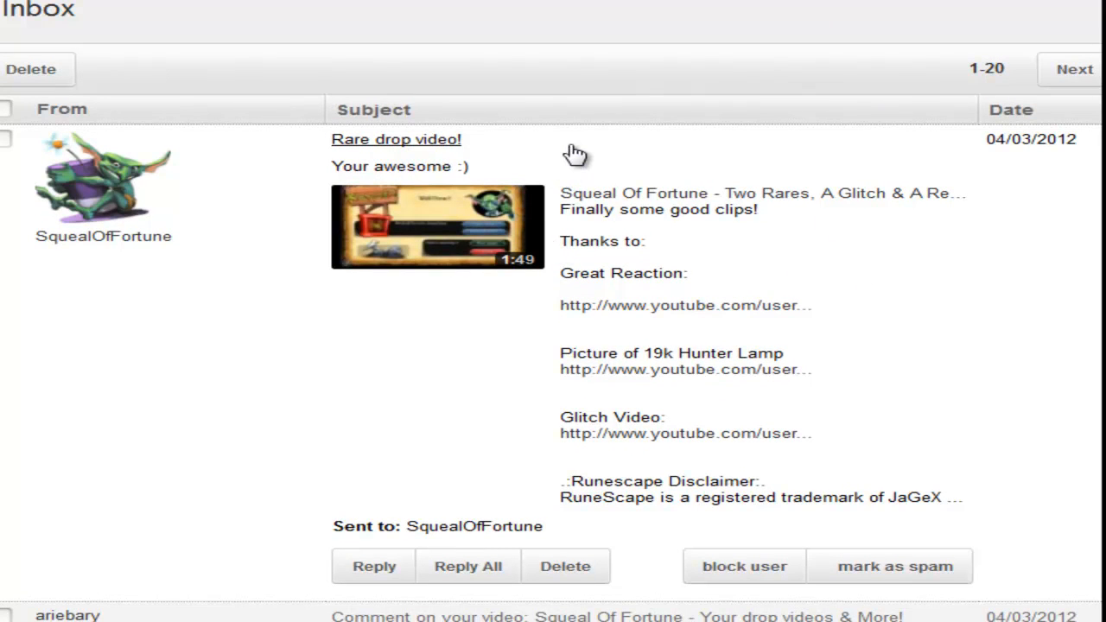
mouse_move(576, 154)
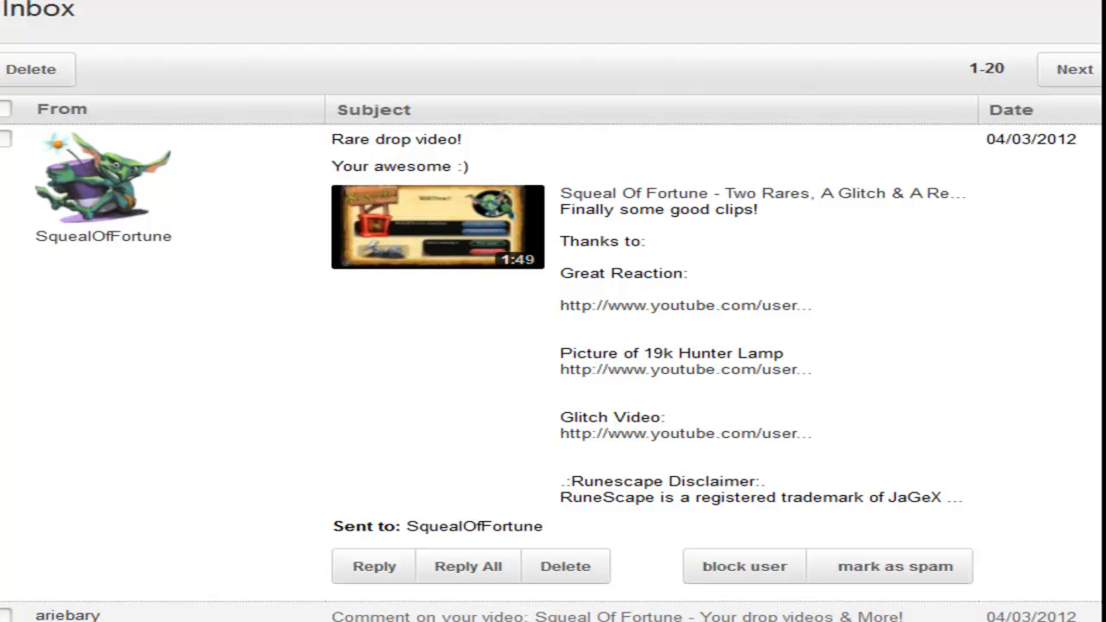